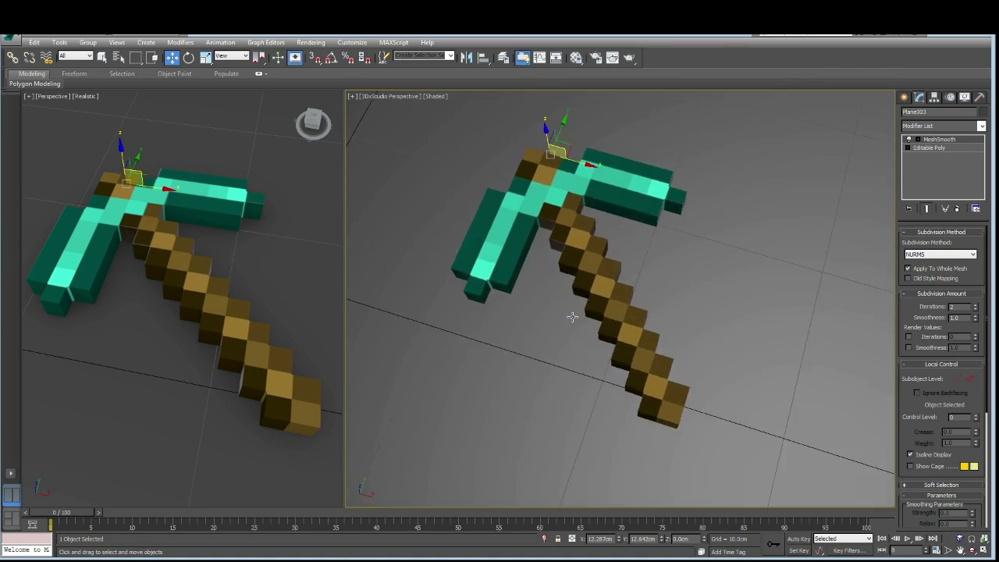
# Orbit the perspective view to inspect the finished voxel pickaxe
pyautogui.moveTo(569, 316); pyautogui.dragTo(589, 297)
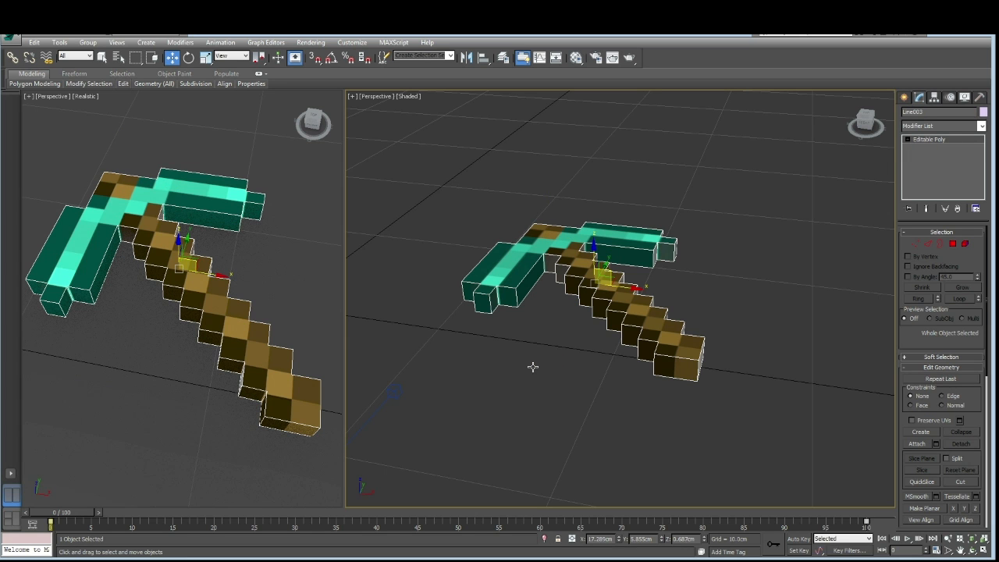
pyautogui.moveTo(544, 362)
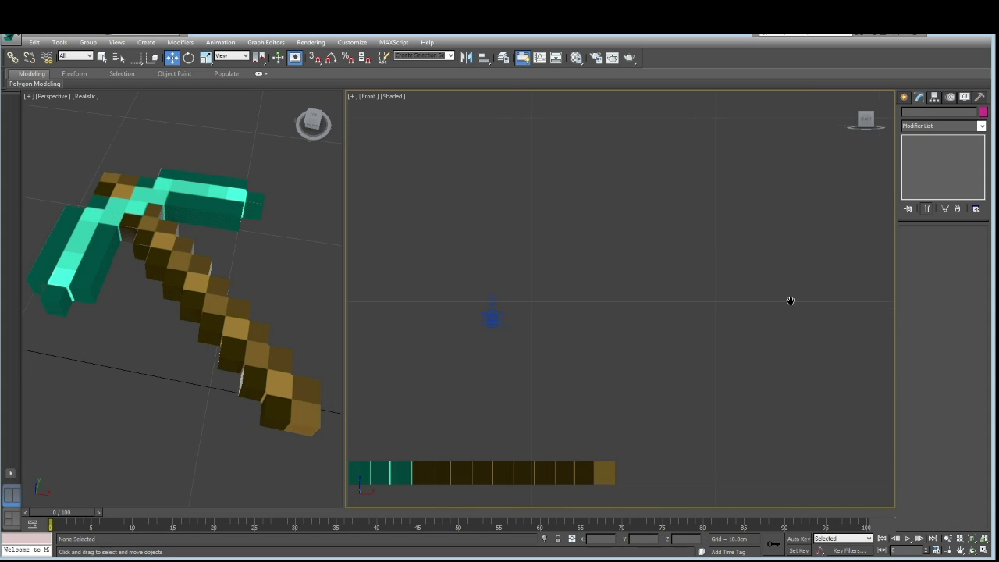
# Draw a new 10cm by 10cm plane in the front viewport
pyautogui.click(904, 96)
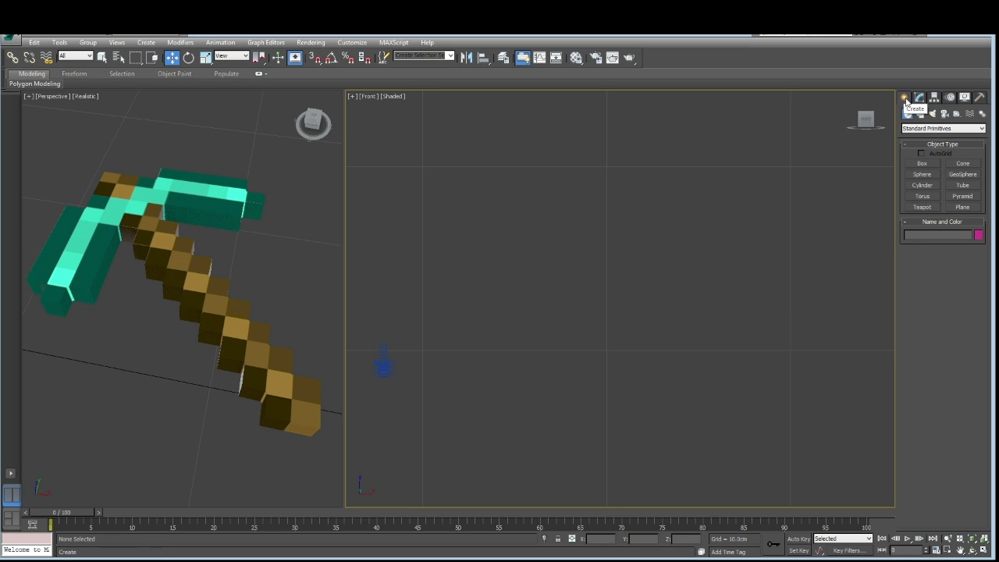
pyautogui.click(903, 96)
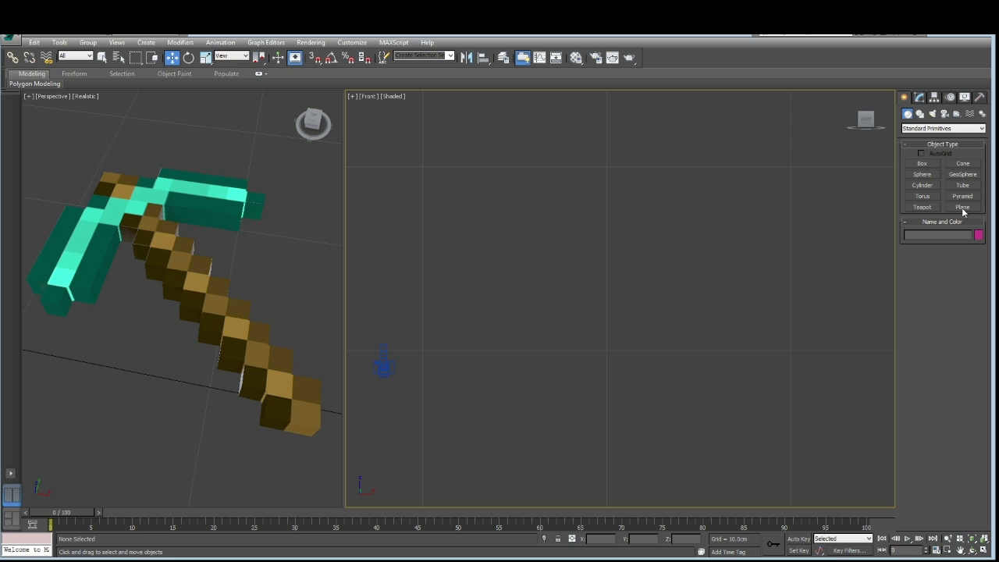
pyautogui.moveTo(482, 152); pyautogui.dragTo(712, 411)
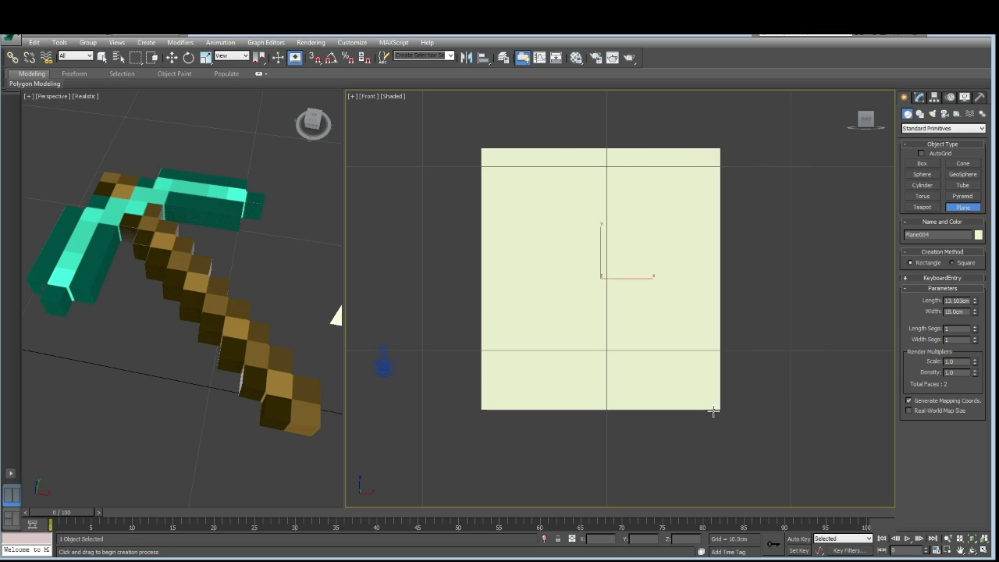
pyautogui.moveTo(712, 411); pyautogui.dragTo(787, 437)
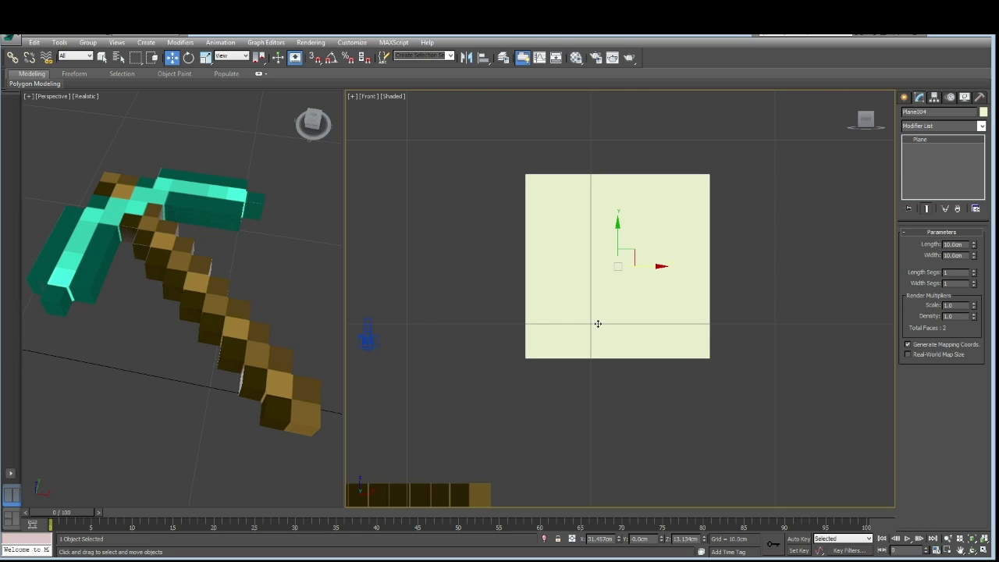
pyautogui.moveTo(657, 316)
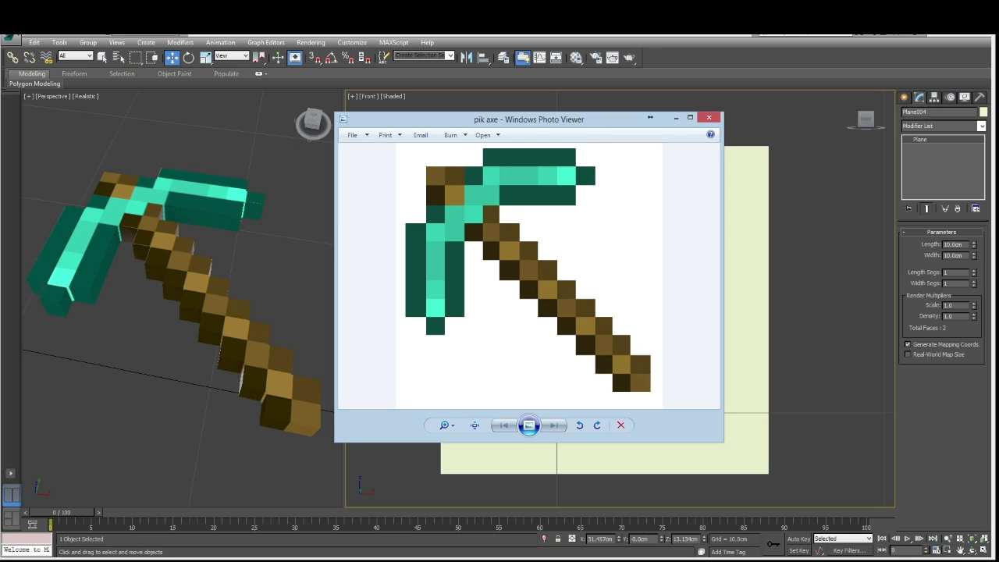
pyautogui.moveTo(667, 136)
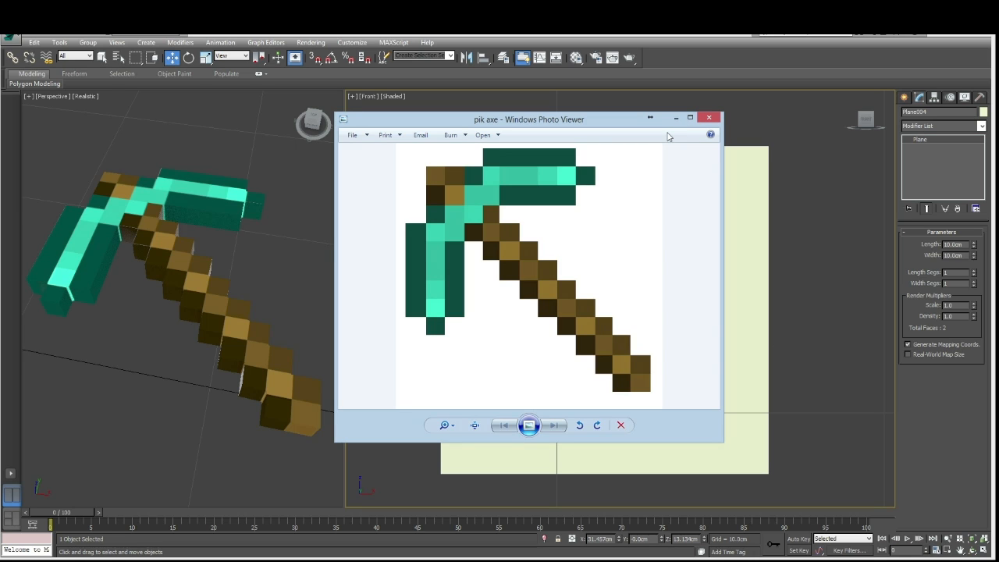
pyautogui.moveTo(414, 322)
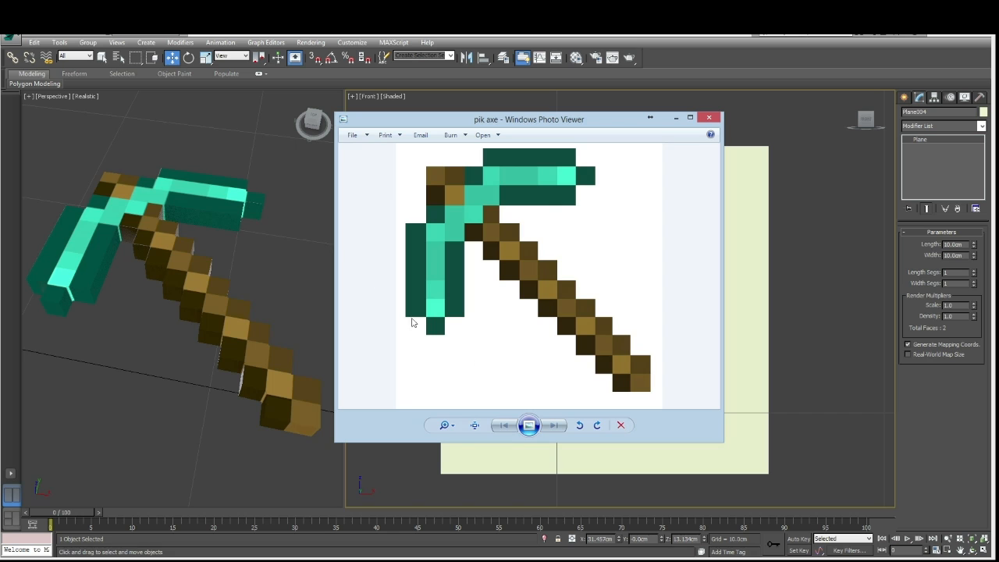
pyautogui.moveTo(568, 220)
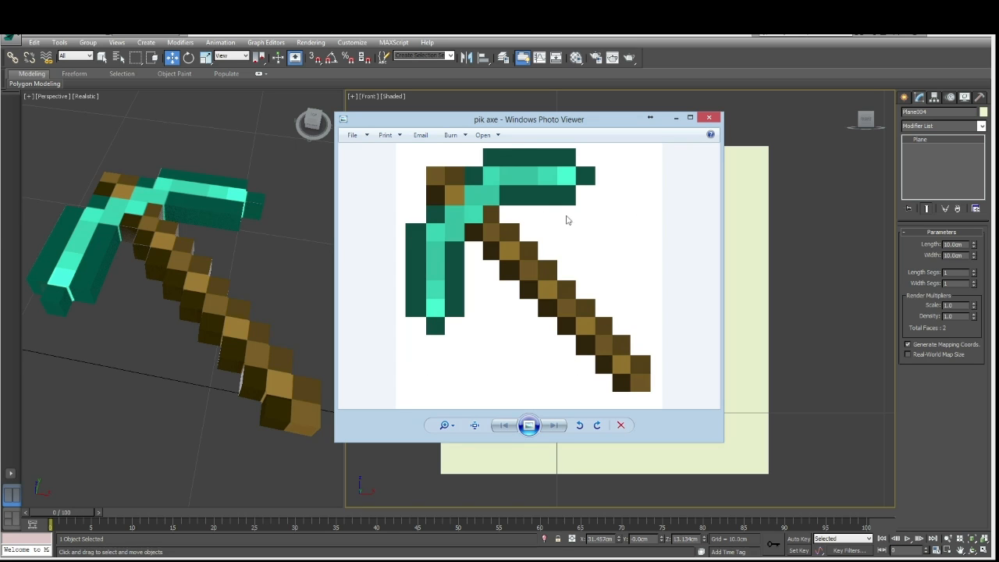
pyautogui.moveTo(739, 157)
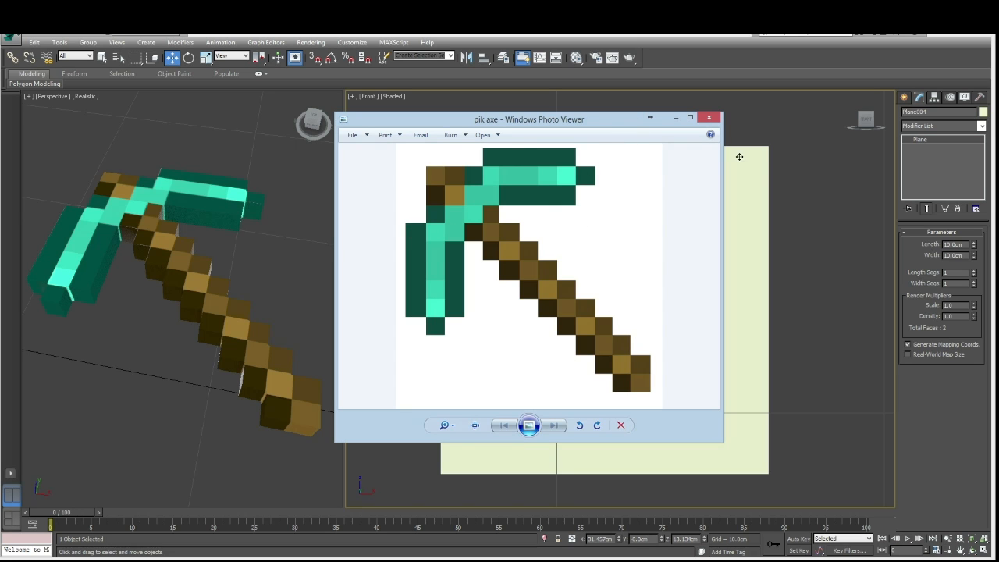
# Close the pik axe reference image in Windows Photo Viewer
pyautogui.click(709, 117)
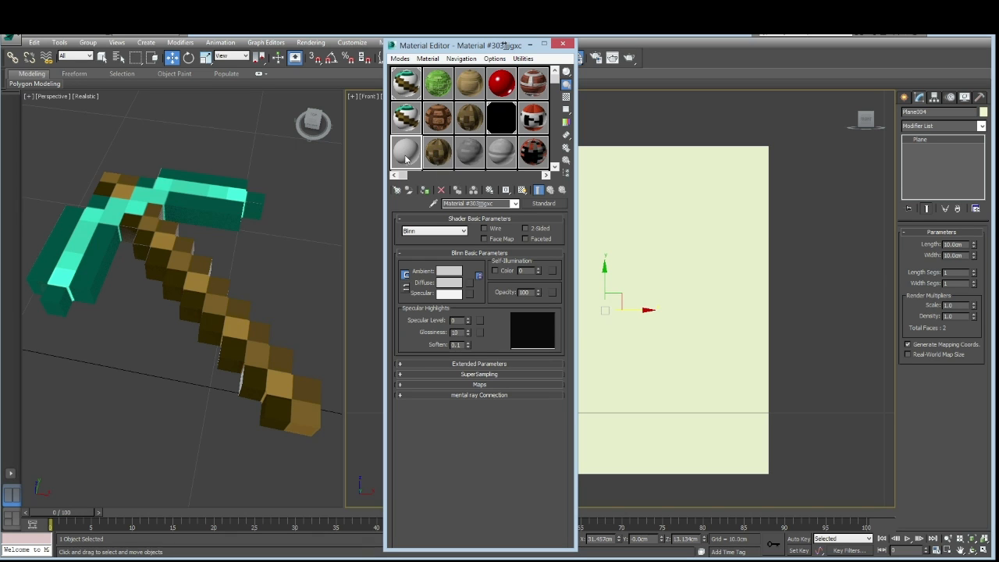
pyautogui.moveTo(405, 152)
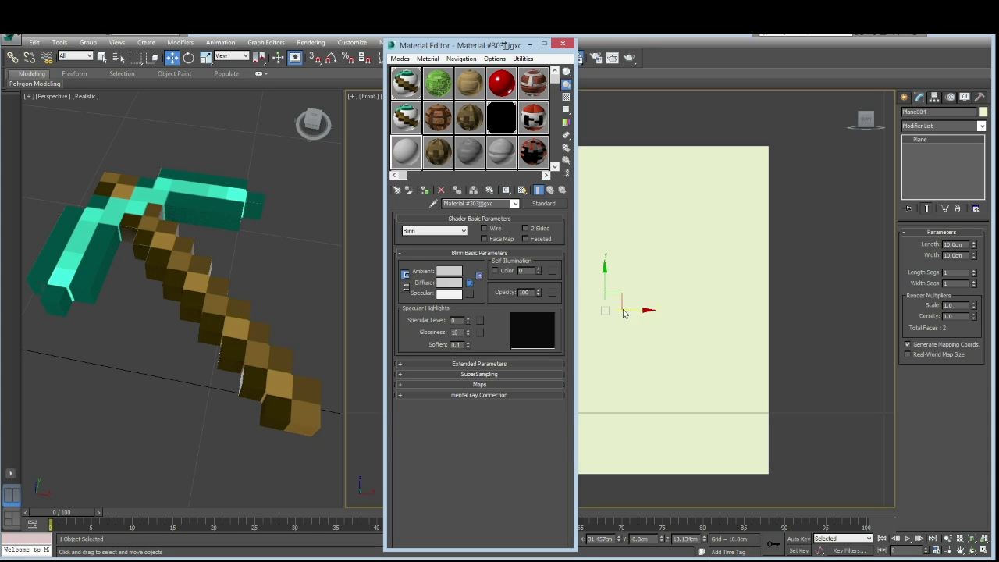
pyautogui.moveTo(678, 330)
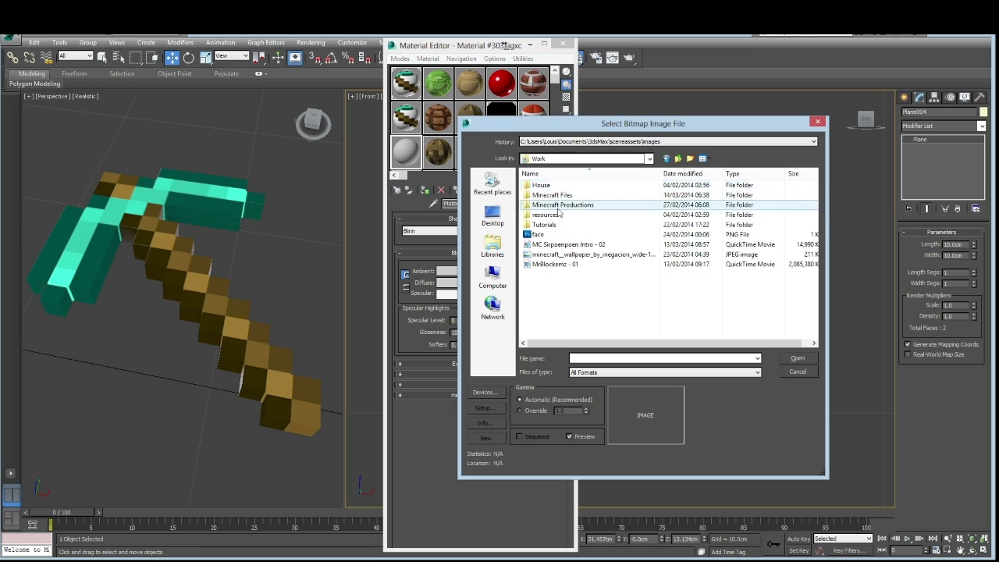
# Browse to the props folder and load pik axe.jpg as the diffuse bitmap
pyautogui.doubleClick(563, 205)
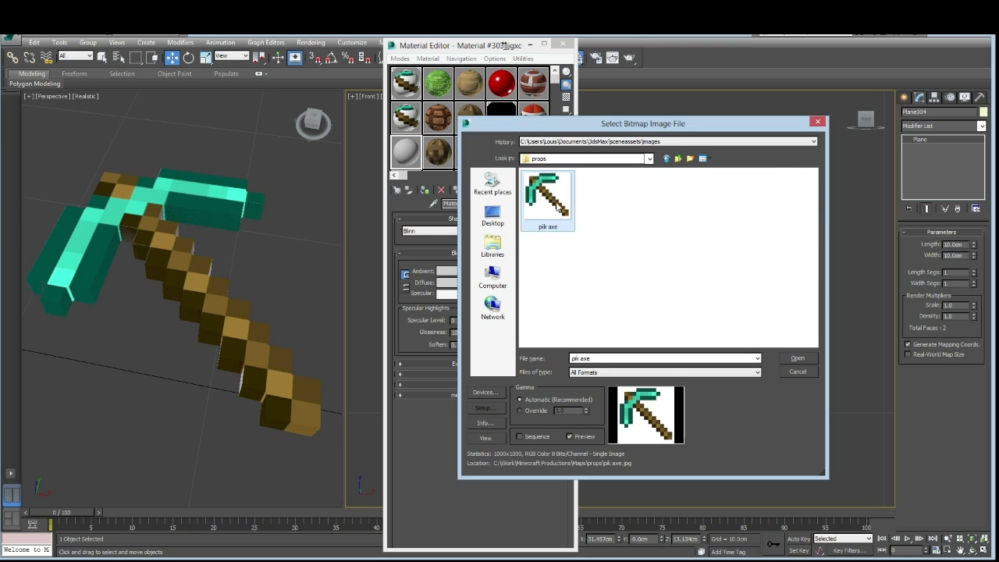
pyautogui.click(797, 358)
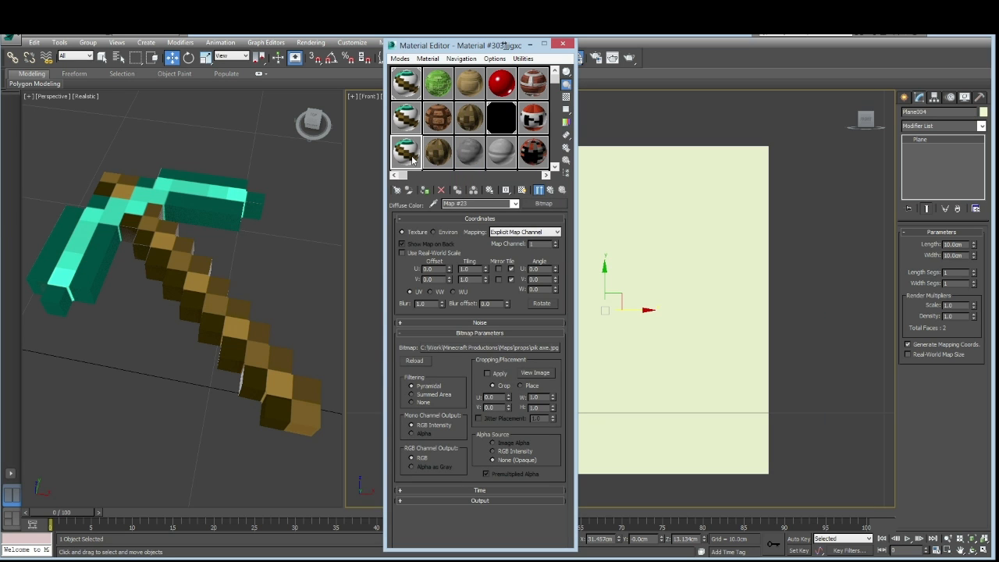
pyautogui.moveTo(438, 47)
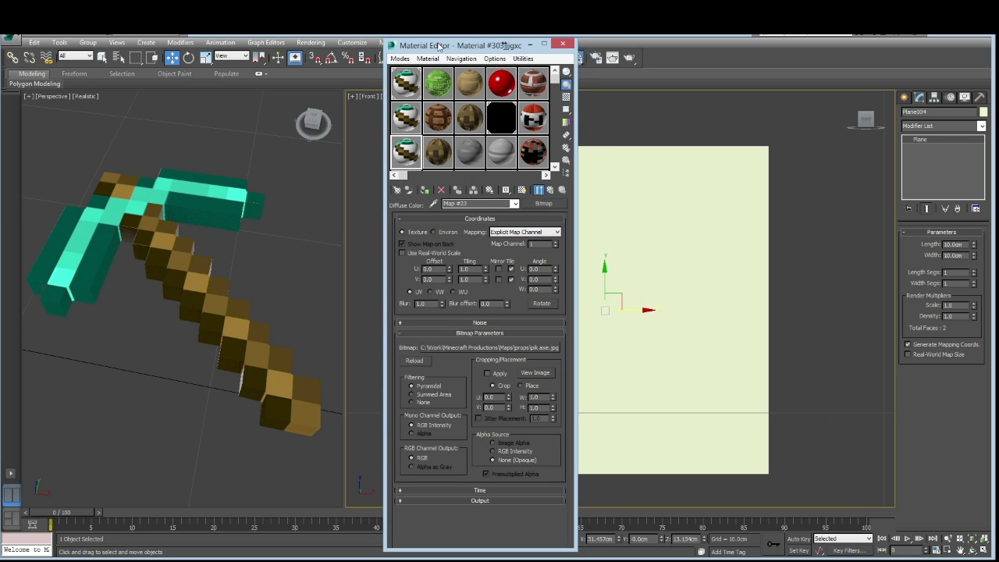
# Move the Material Editor aside and show the pik axe texture on the plane
pyautogui.moveTo(480, 45); pyautogui.dragTo(250, 55)
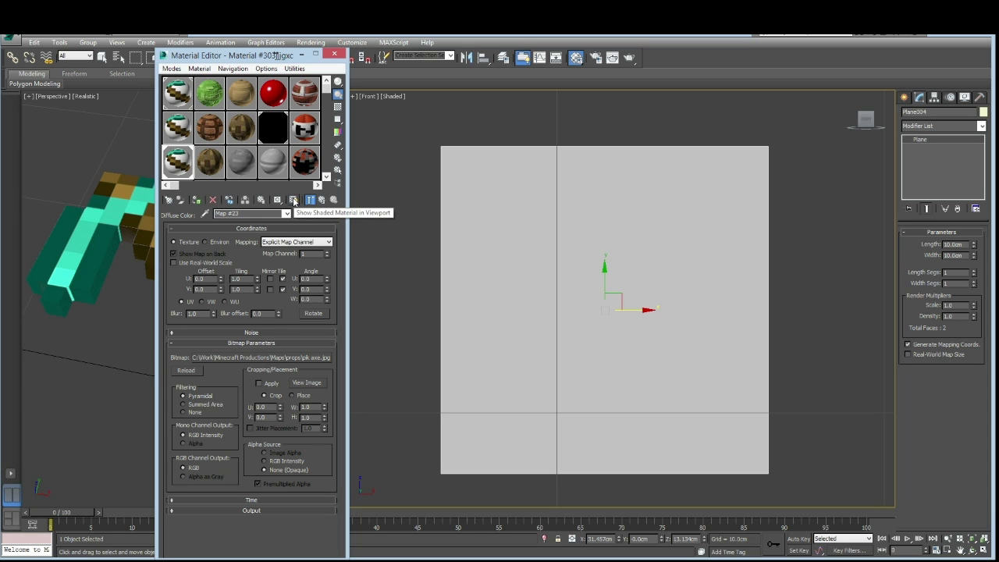
pyautogui.click(293, 200)
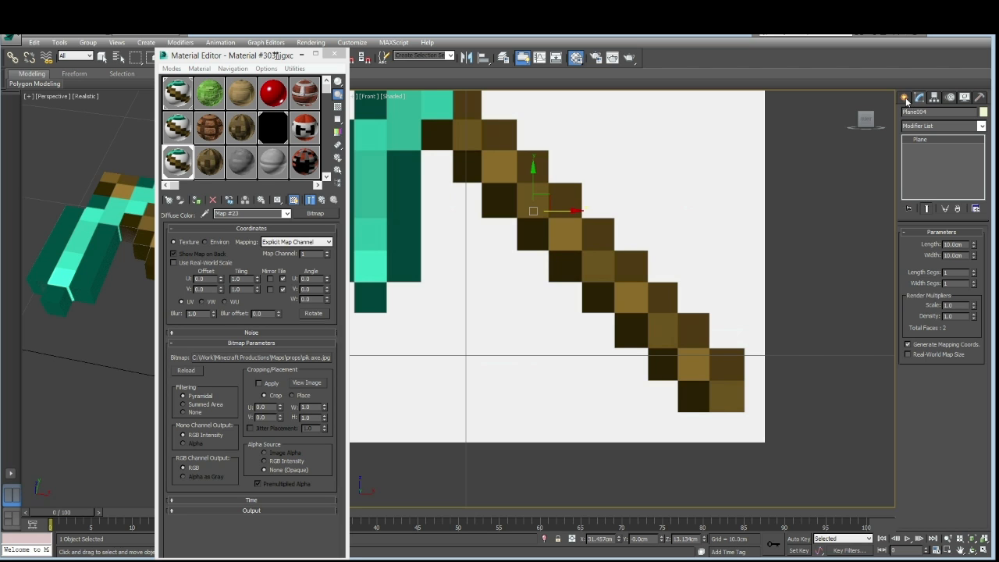
# Under Create > Shapes, check Extended Splines, return to Splines, and activate Line
pyautogui.click(905, 97)
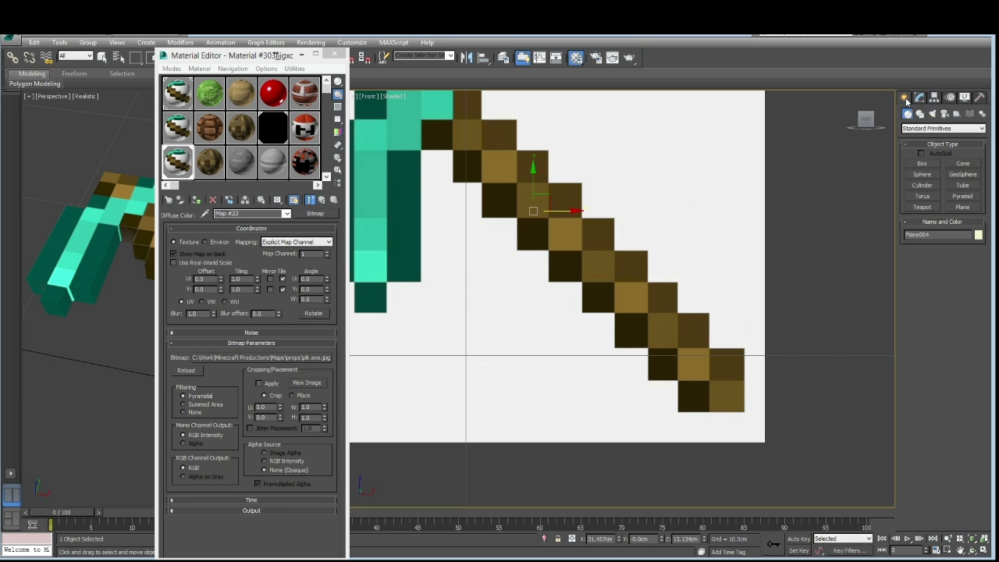
pyautogui.click(333, 55)
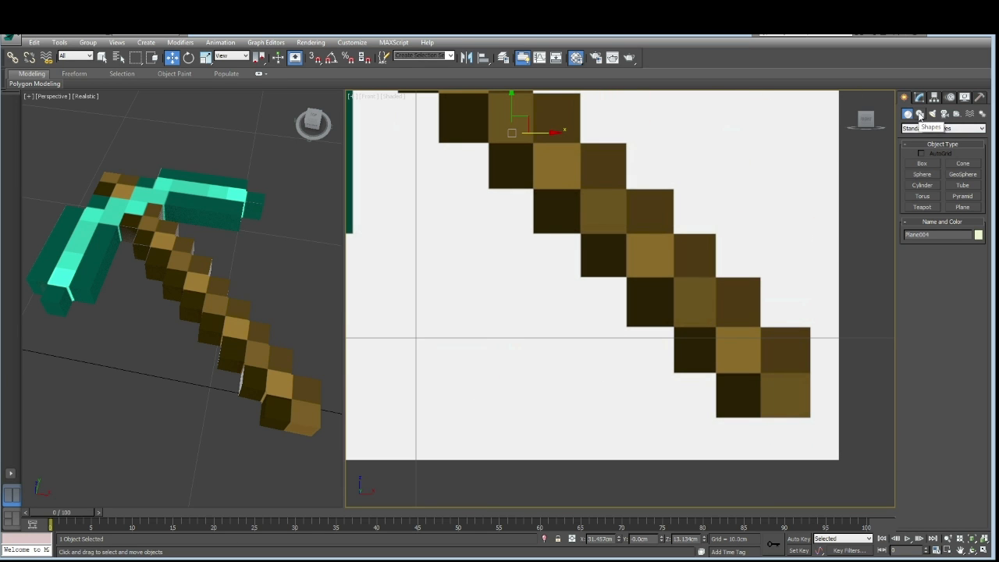
pyautogui.click(919, 113)
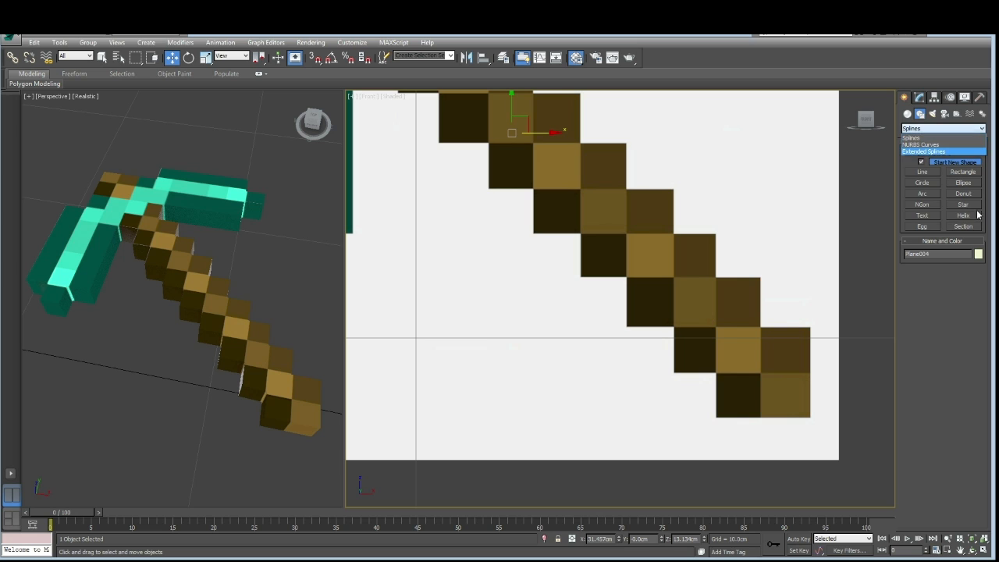
pyautogui.click(943, 128)
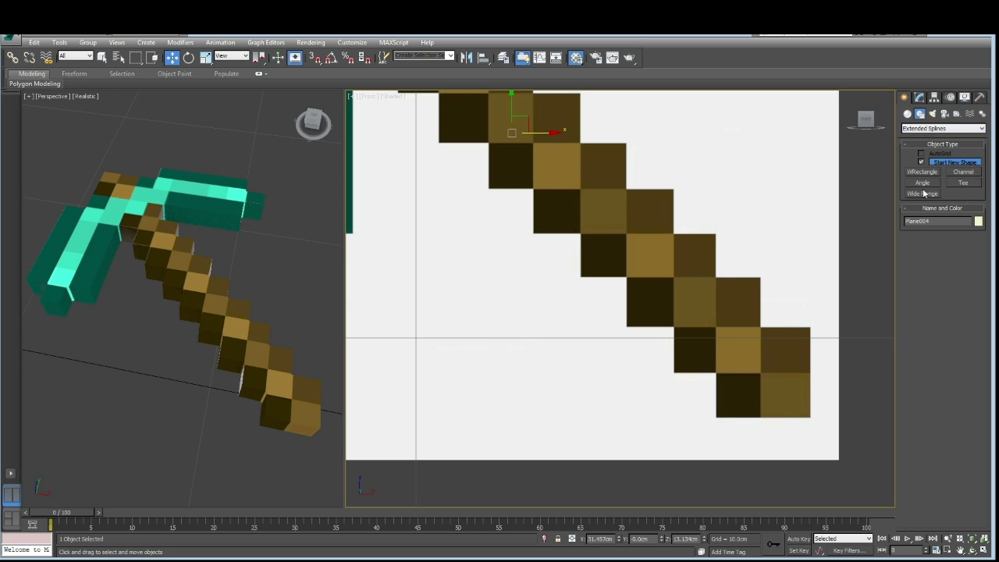
pyautogui.click(940, 128)
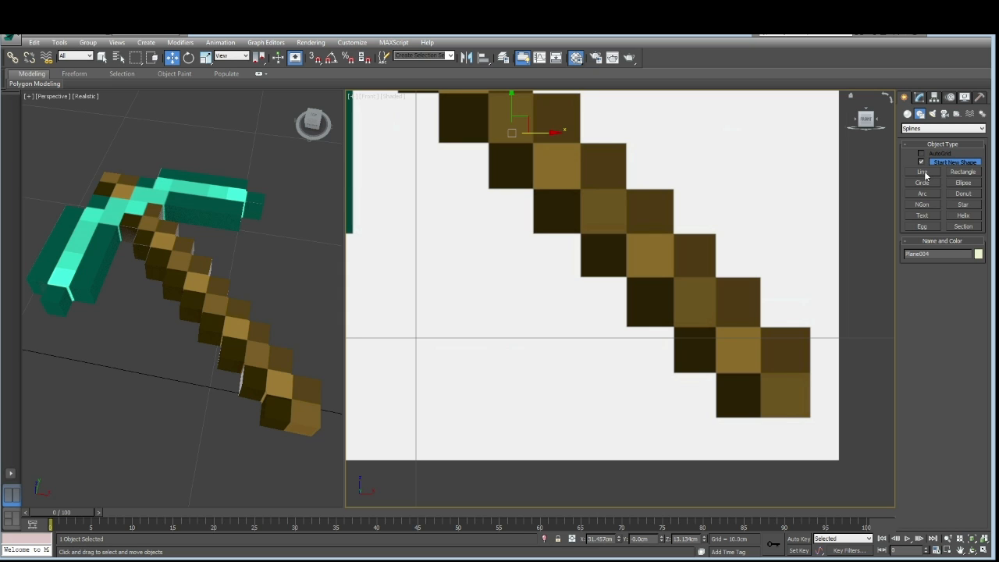
pyautogui.click(922, 171)
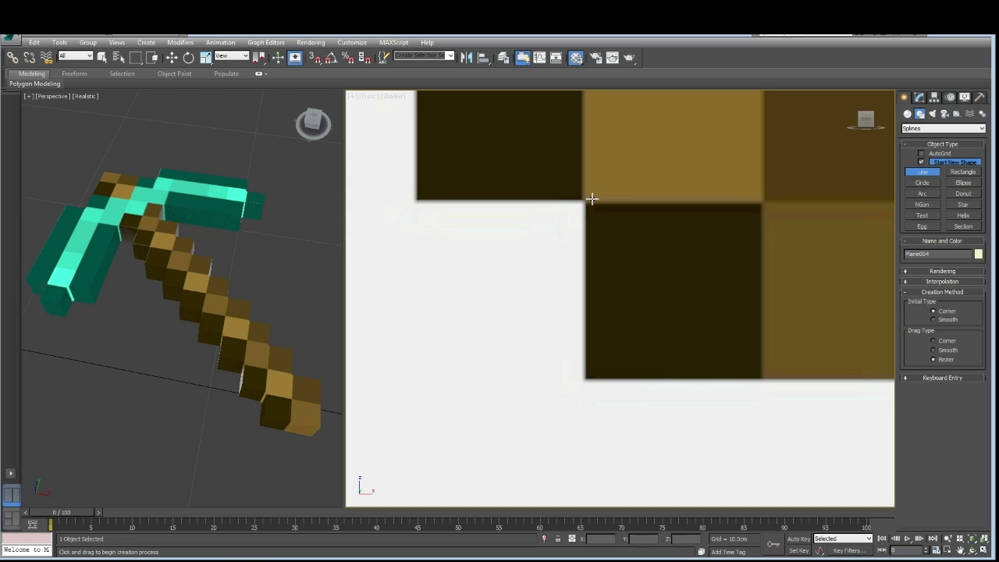
# Trace corner points along the pickaxe's pixel edges, ending along the handle edge
pyautogui.moveTo(591, 199); pyautogui.dragTo(589, 380)
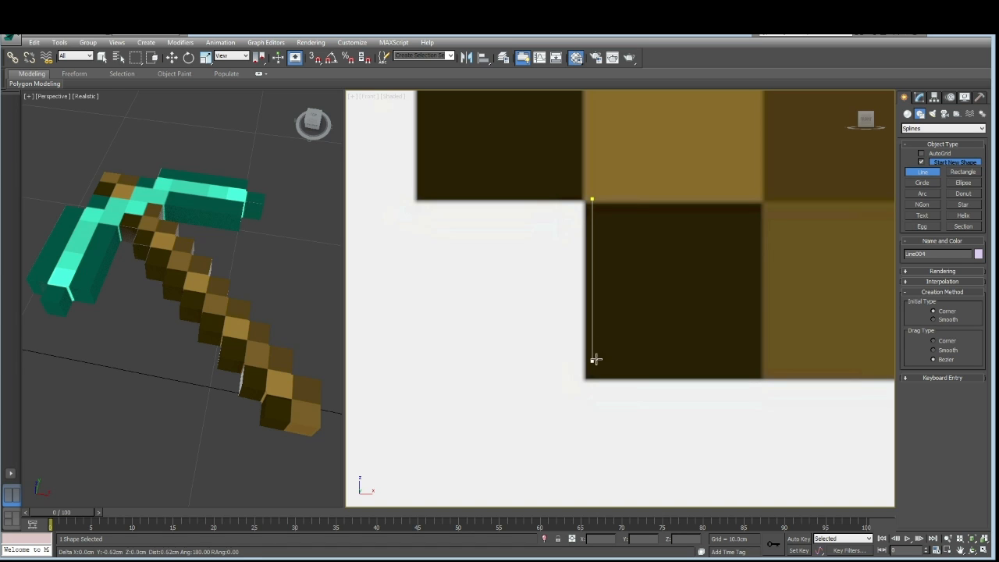
pyautogui.moveTo(590, 369)
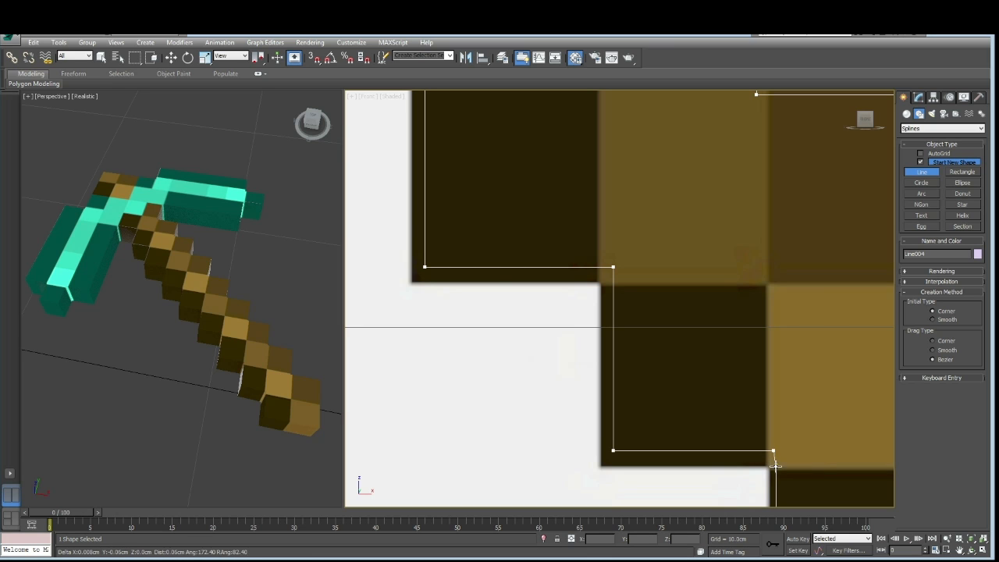
pyautogui.click(775, 465)
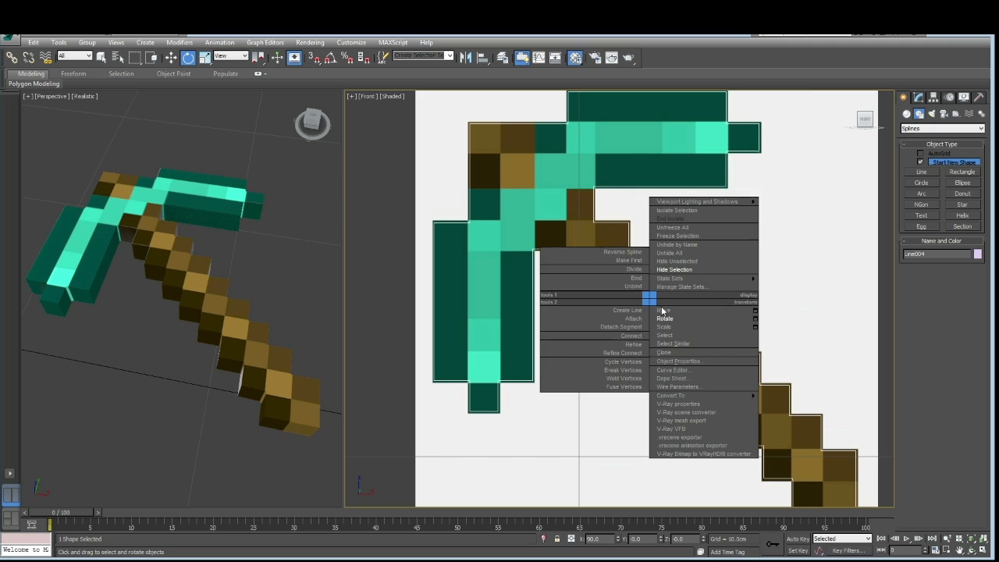
# Finish the Line004 outline and return to the Modify panel
pyautogui.click(664, 309)
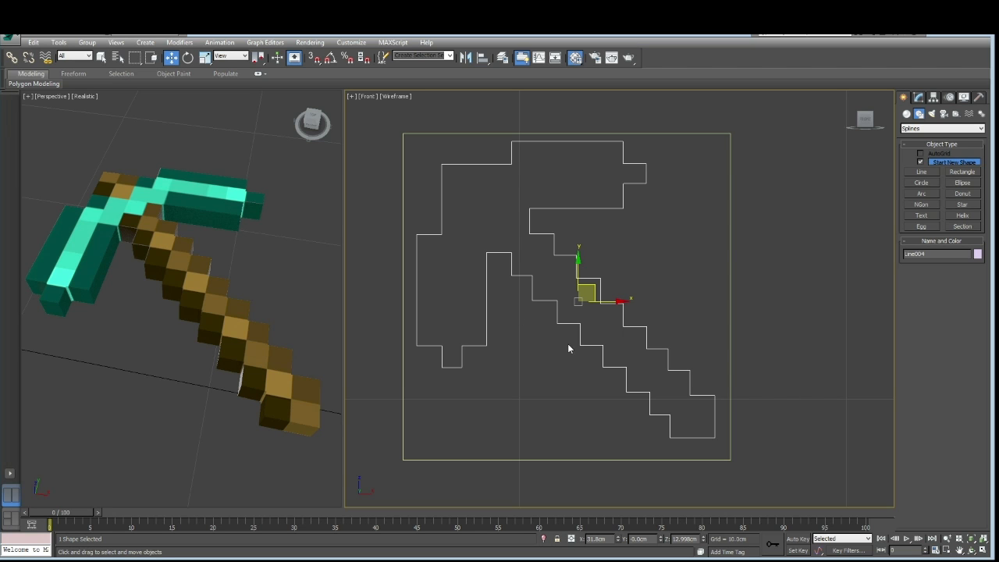
pyautogui.click(919, 97)
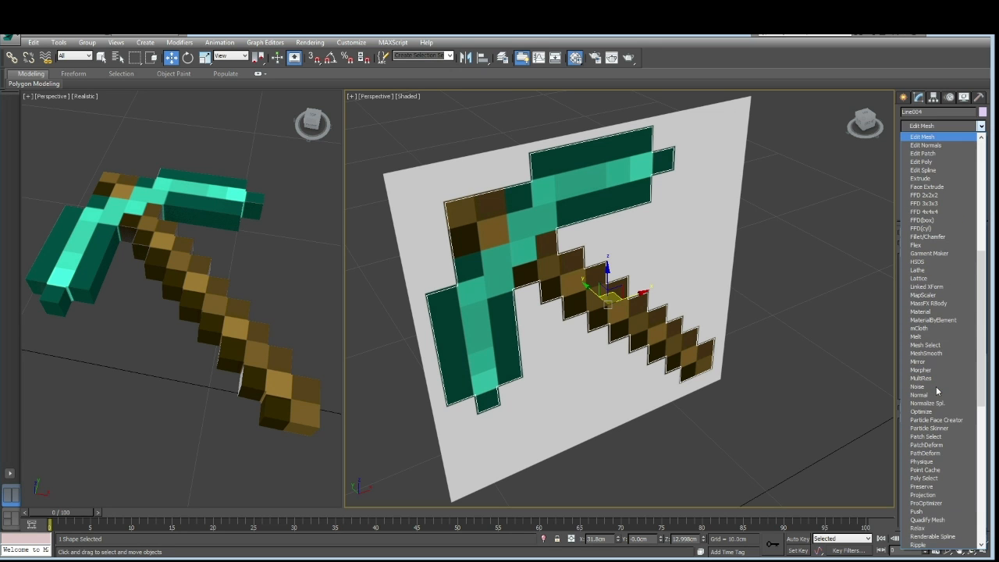
# Add an Extrude modifier to Line004 and set its thickness Amount
pyautogui.click(923, 178)
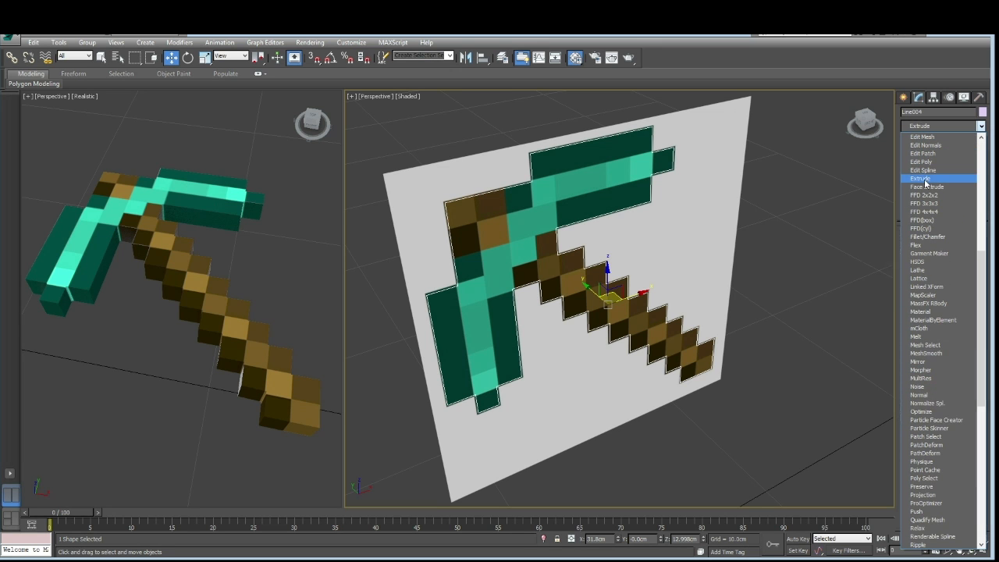
pyautogui.click(920, 178)
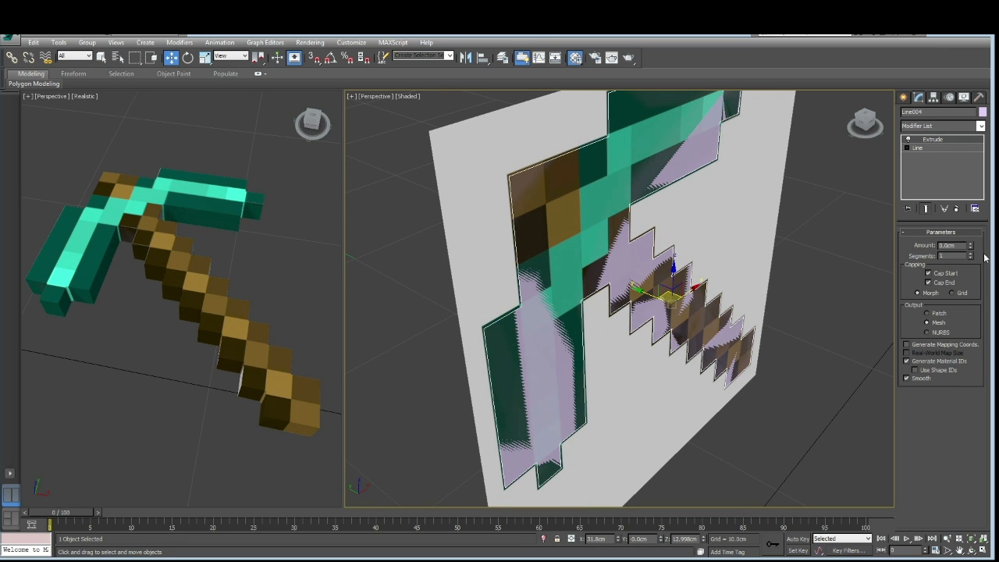
pyautogui.click(970, 243)
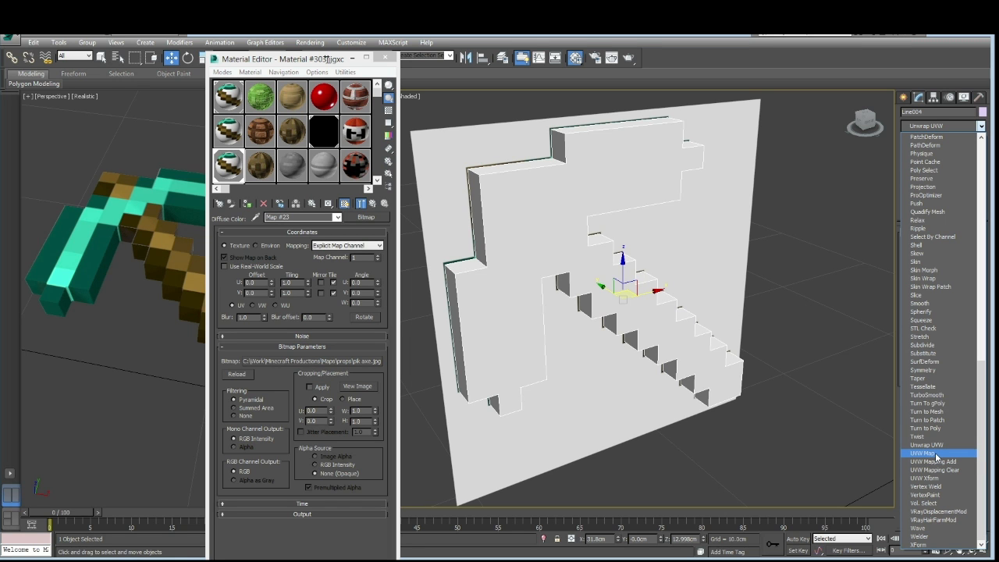
# Add a planar UVW Map modifier above Extrude and expand its sub-parts
pyautogui.click(924, 453)
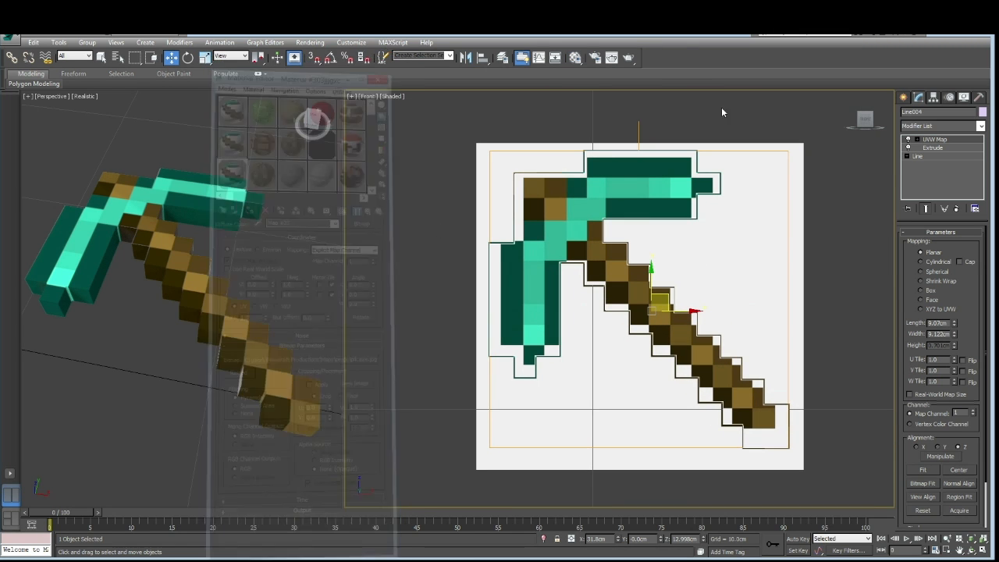
pyautogui.click(377, 80)
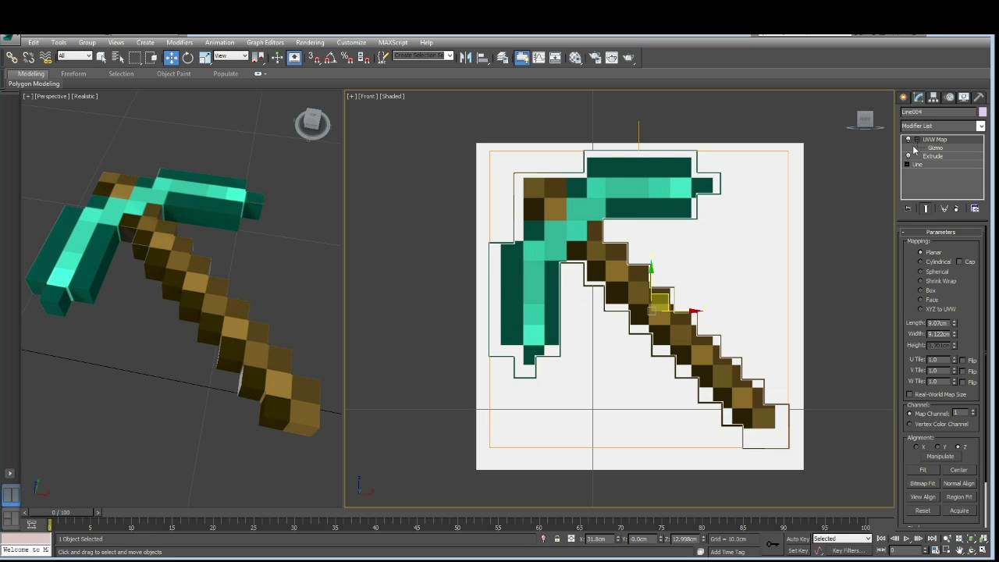
# Select the UVW Map Gizmo sub-object to align the texture's pixels with the outline
pyautogui.click(935, 147)
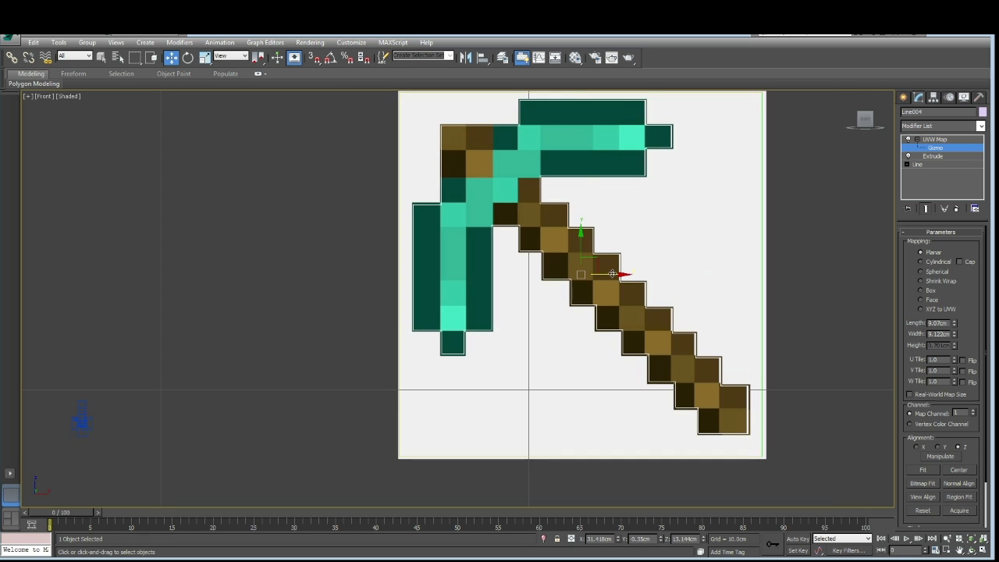
# Switch the UVW Map gizmo to Scale mode via the viewport quad menu
pyautogui.rightClick(613, 273)
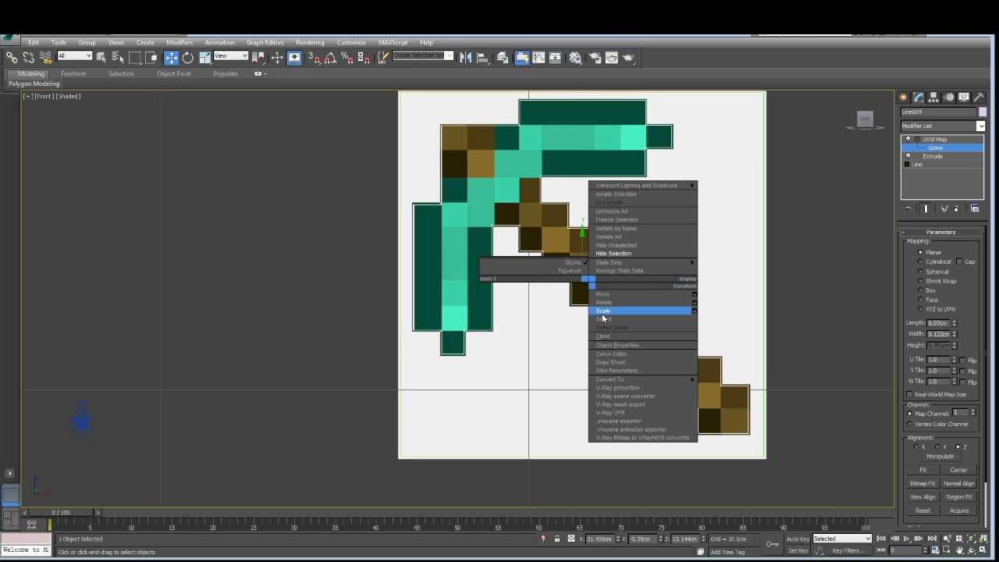
pyautogui.click(603, 311)
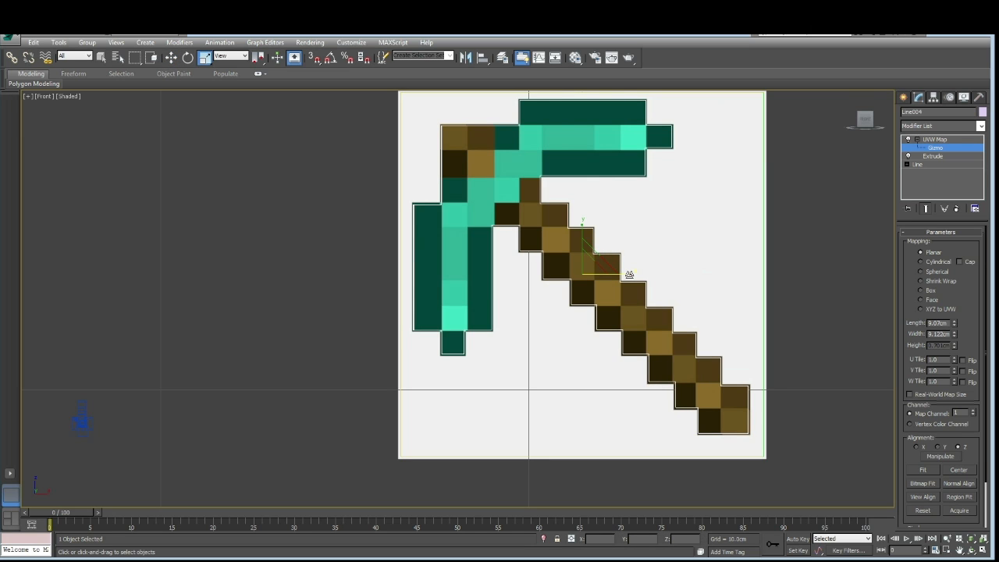
pyautogui.moveTo(629, 274)
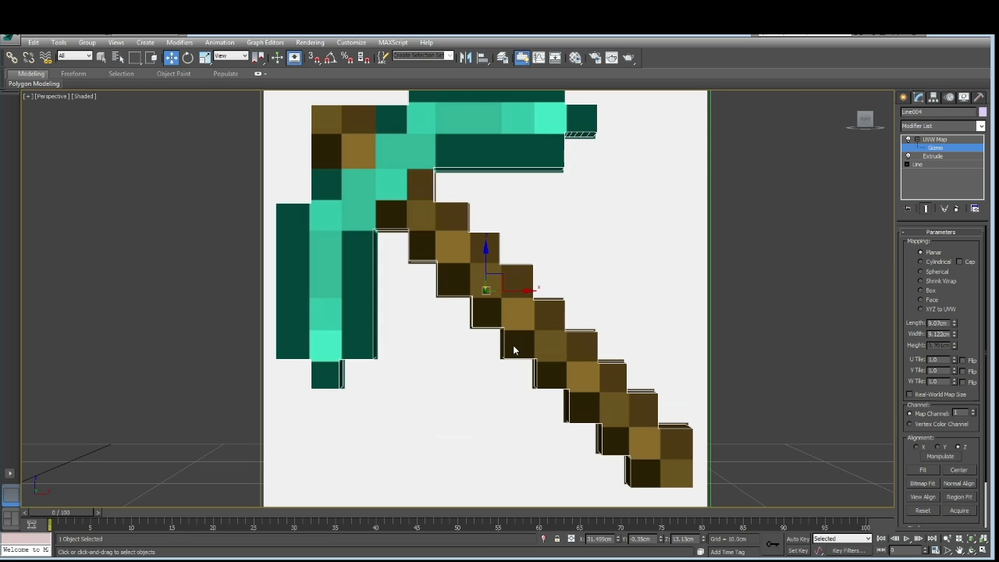
pyautogui.moveTo(477, 373)
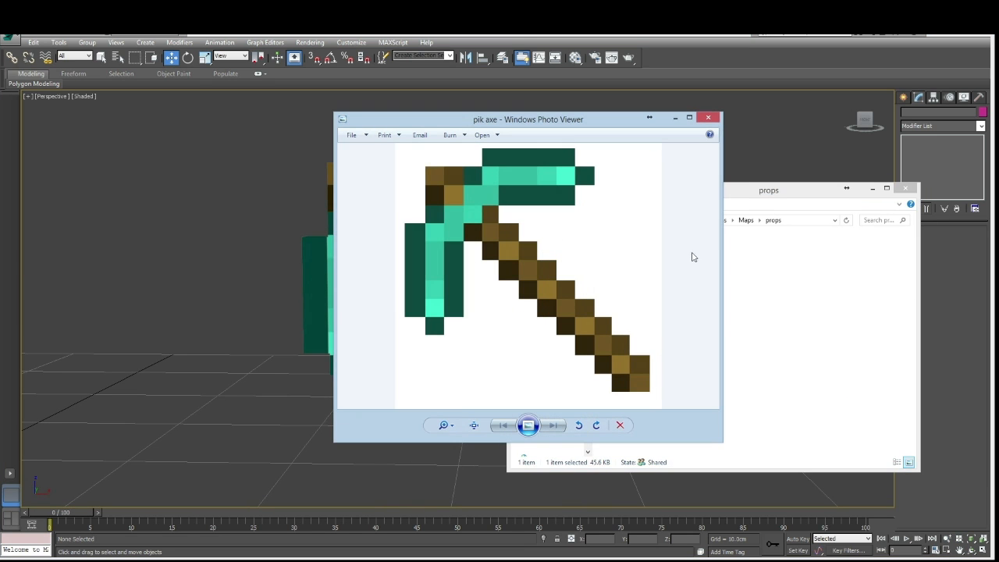
pyautogui.moveTo(647, 299)
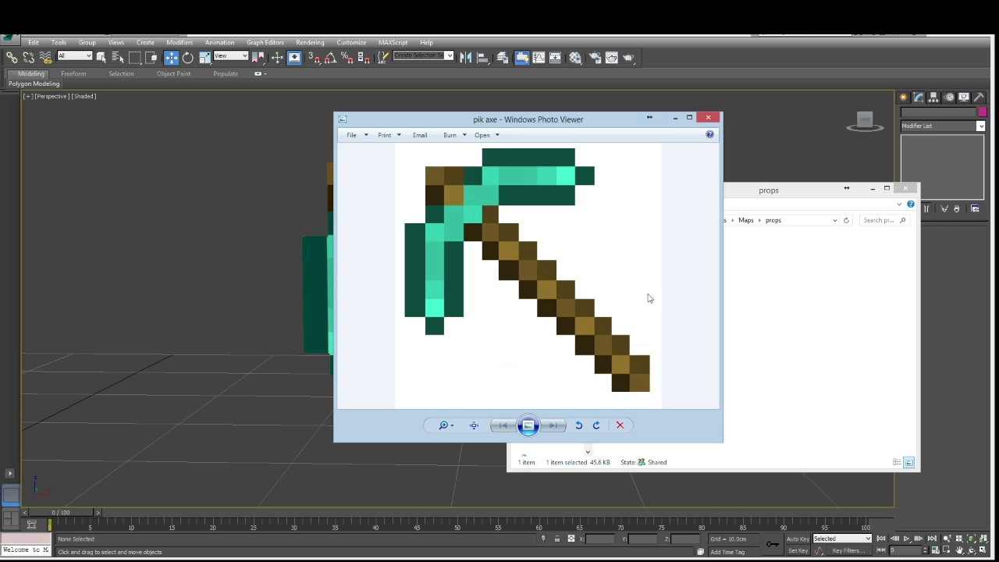
pyautogui.moveTo(577, 309)
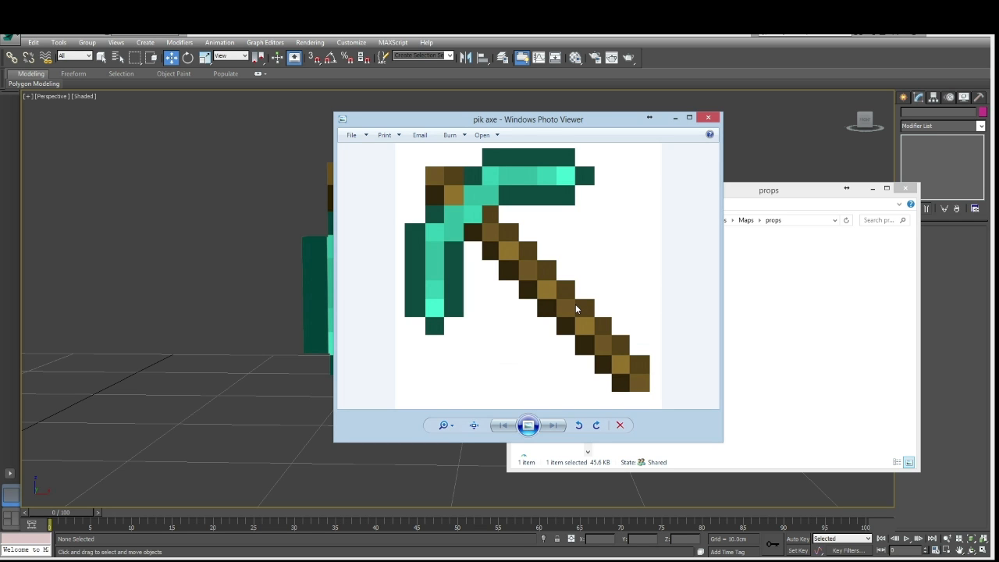